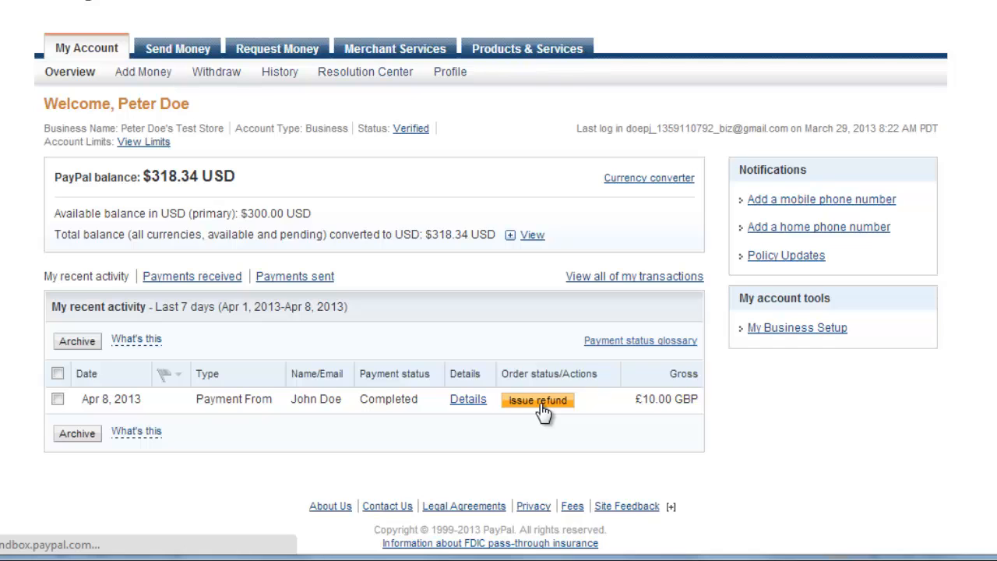
Step: Refund John Doe's full £10.00 payment with the buyer note "Changed mind about item."
left_click(537, 400)
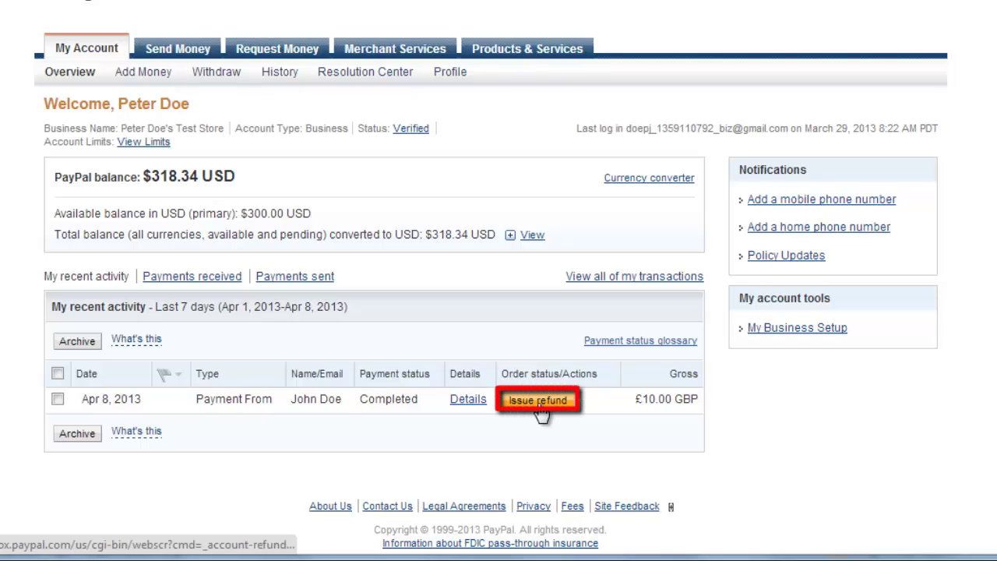
left_click(536, 399)
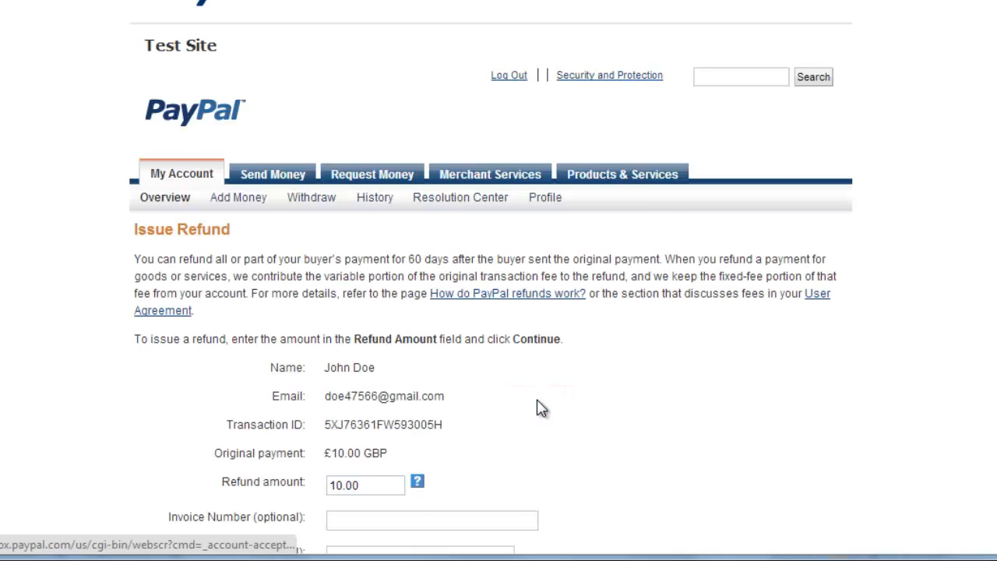
scroll("down", 3)
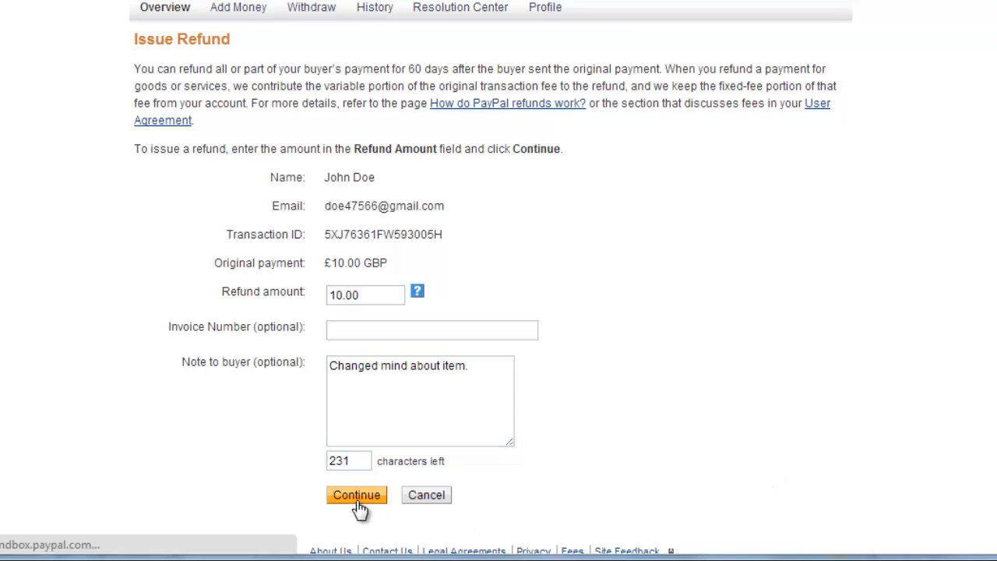
left_click(354, 496)
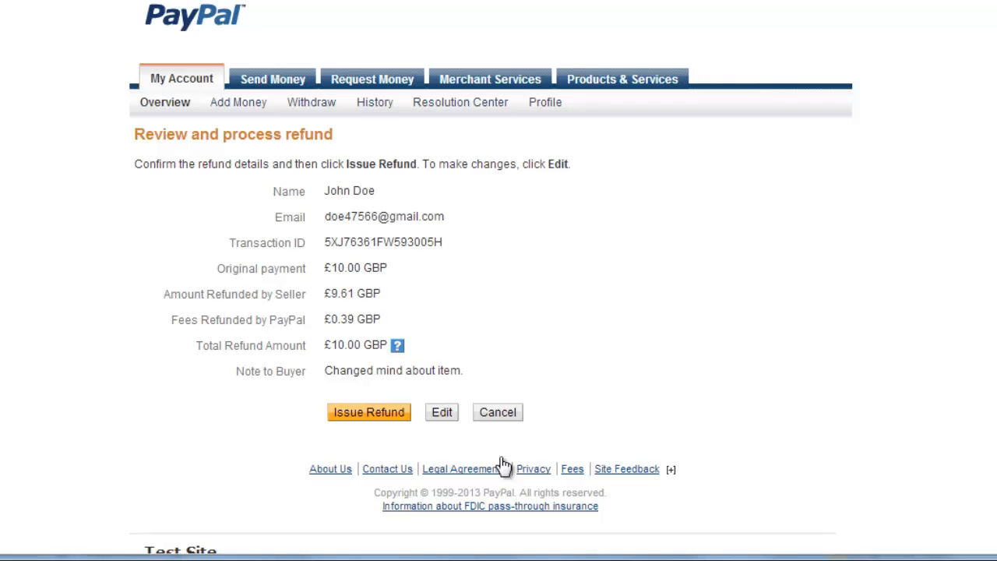
mouse_move(364, 430)
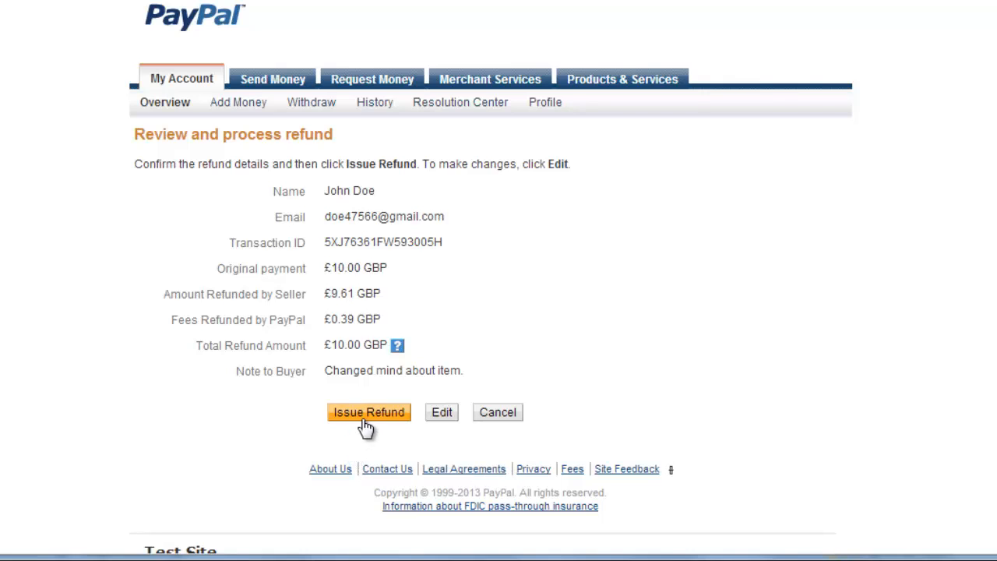
Step: Confirm and issue the £10.00 GBP refund to John Doe
left_click(369, 412)
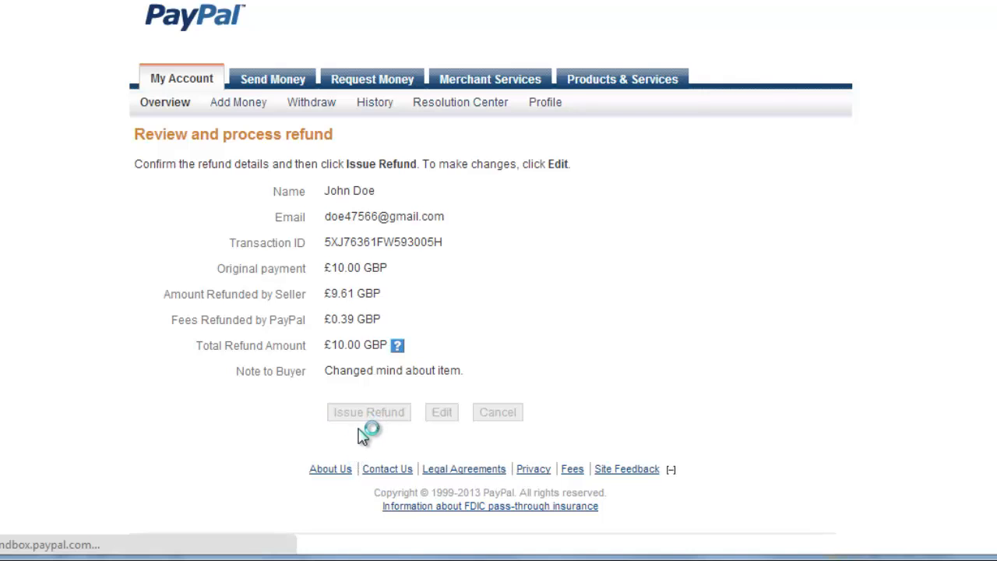
left_click(368, 411)
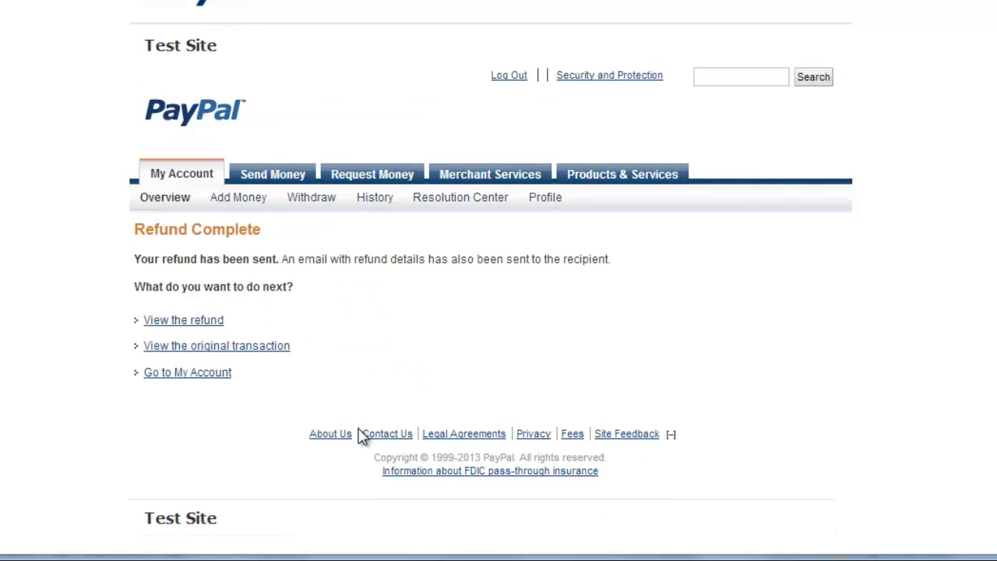
mouse_move(193, 386)
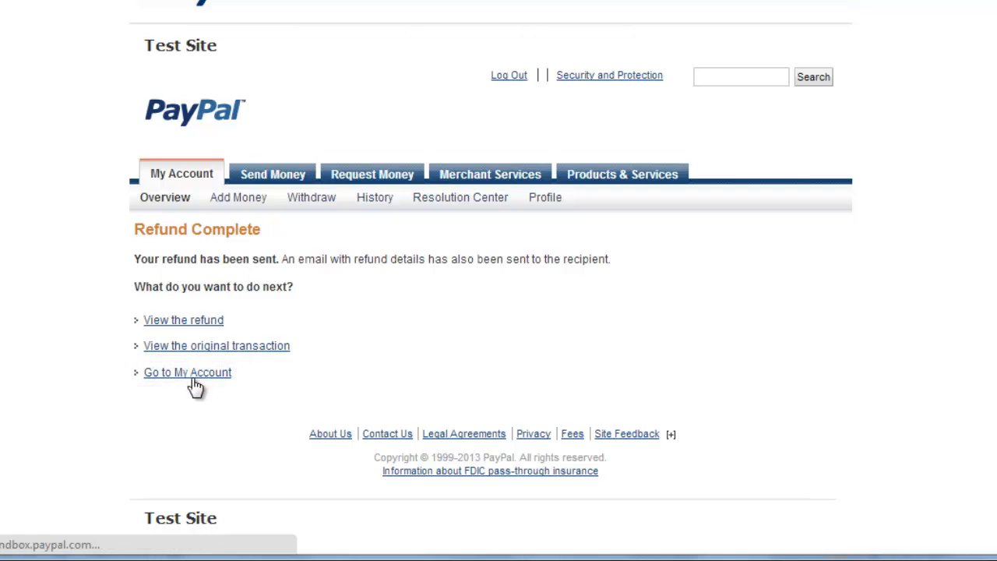
Step: Return to the account overview to see John Doe's −£10.00 refund listed
left_click(187, 373)
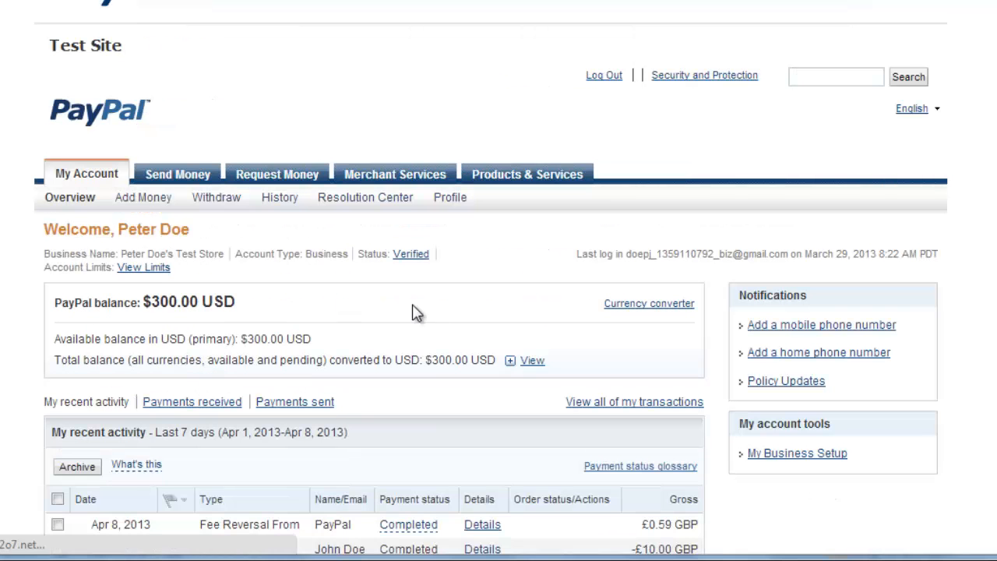